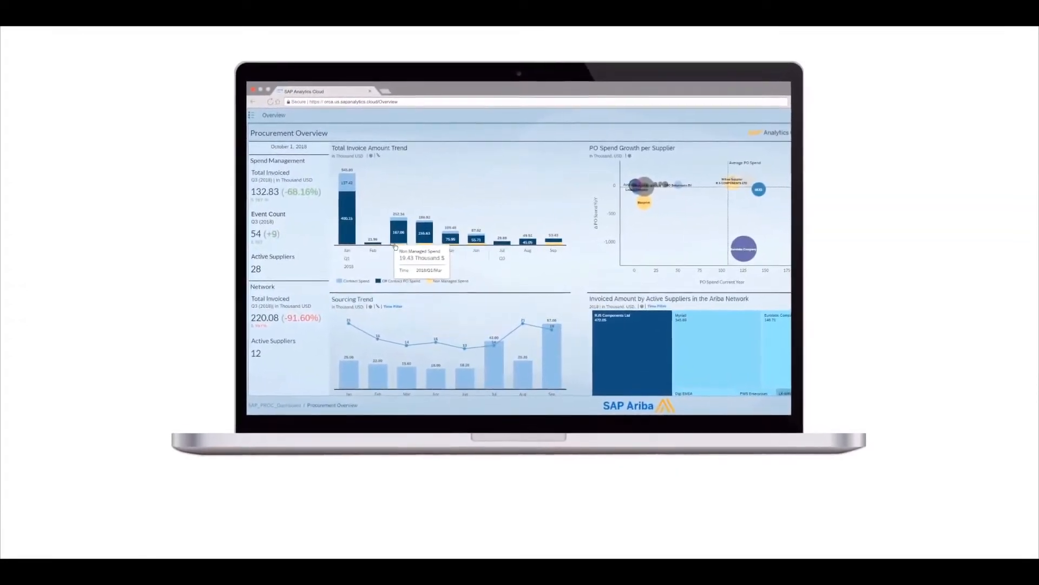
Switch the story from the Procurement Overview page to the Spend Visibility dashboard.
click(268, 108)
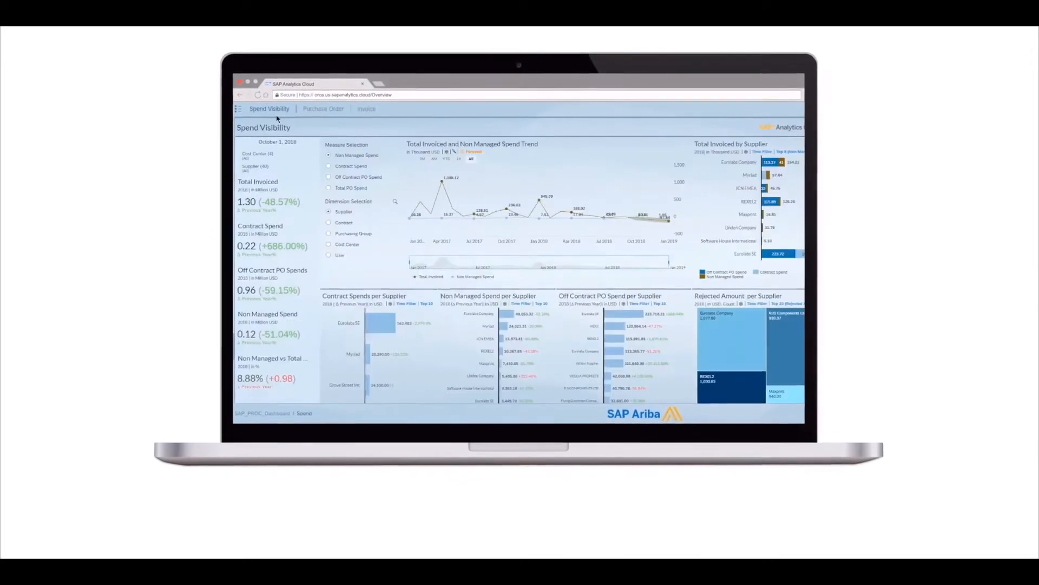
click(323, 109)
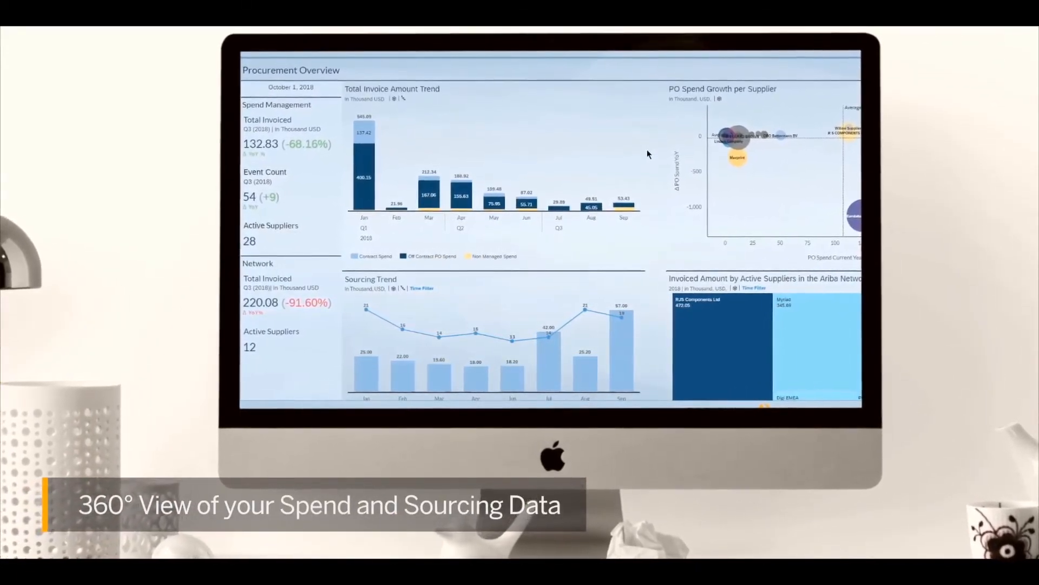
mouse_move(763, 188)
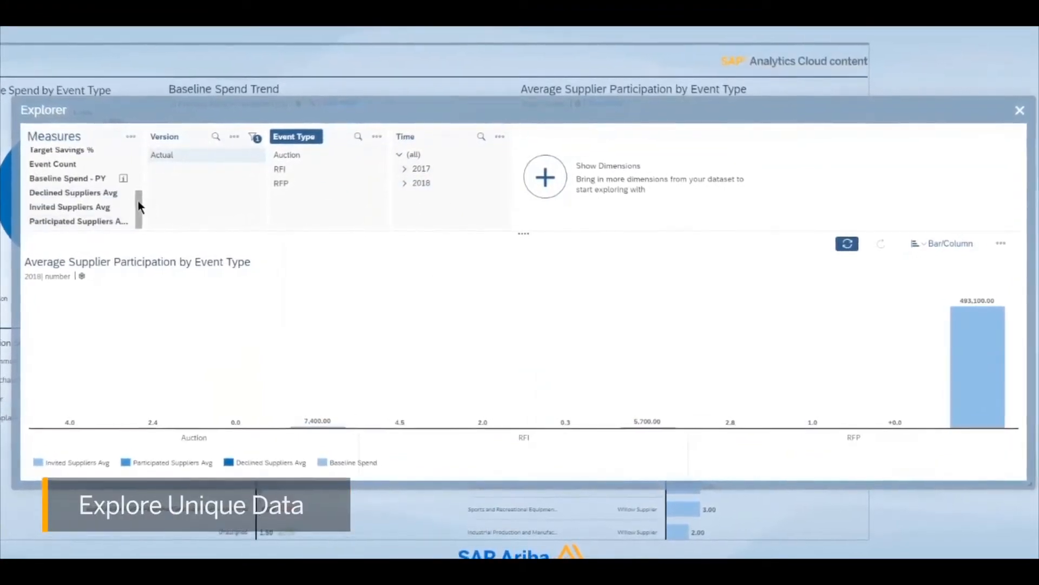
Close the supplier participation Explorer and show Smart Insights for the Baseline Spend Trend chart.
click(1020, 110)
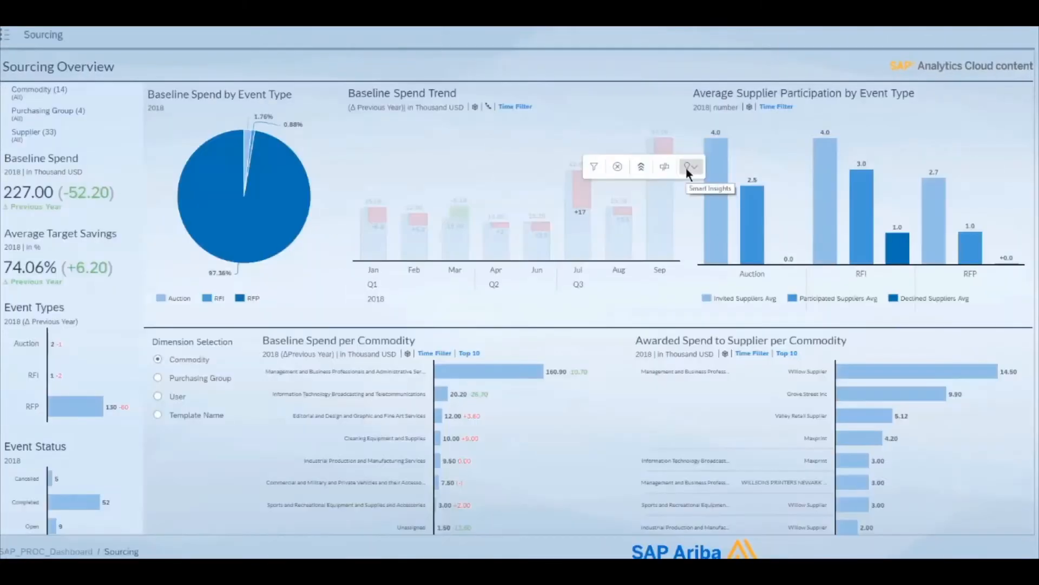
click(664, 167)
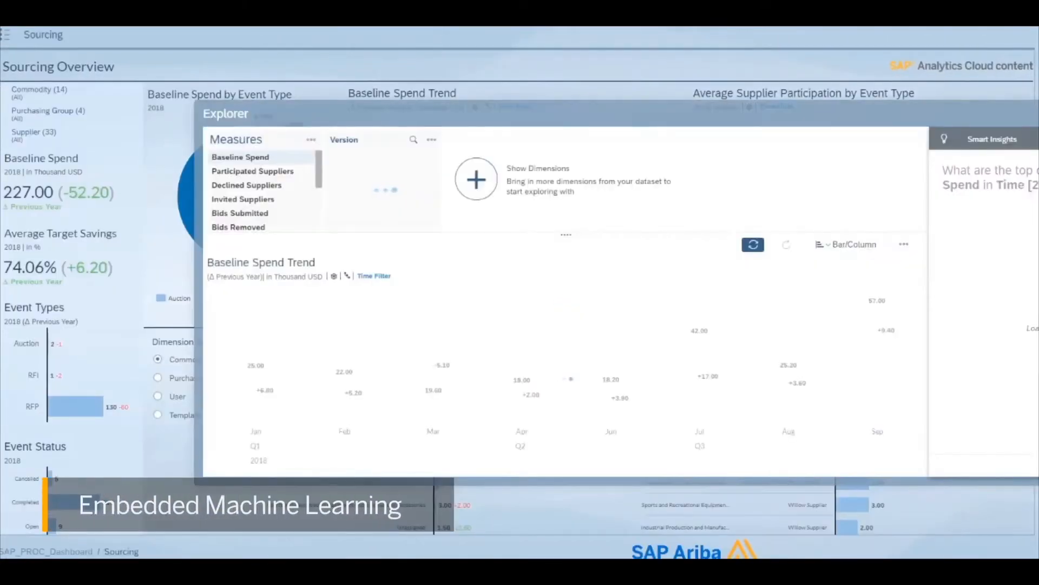